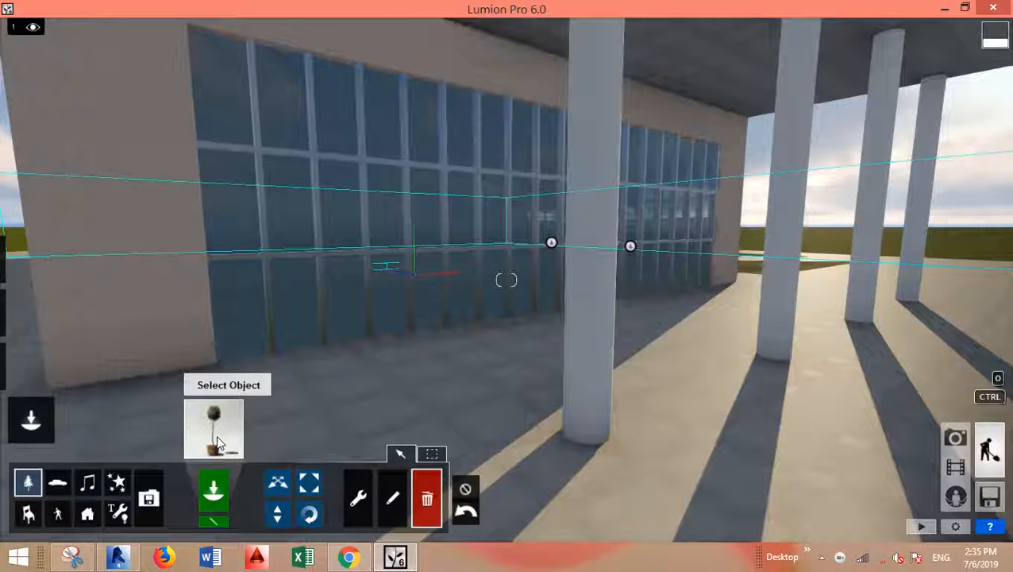
mouse_move(27, 482)
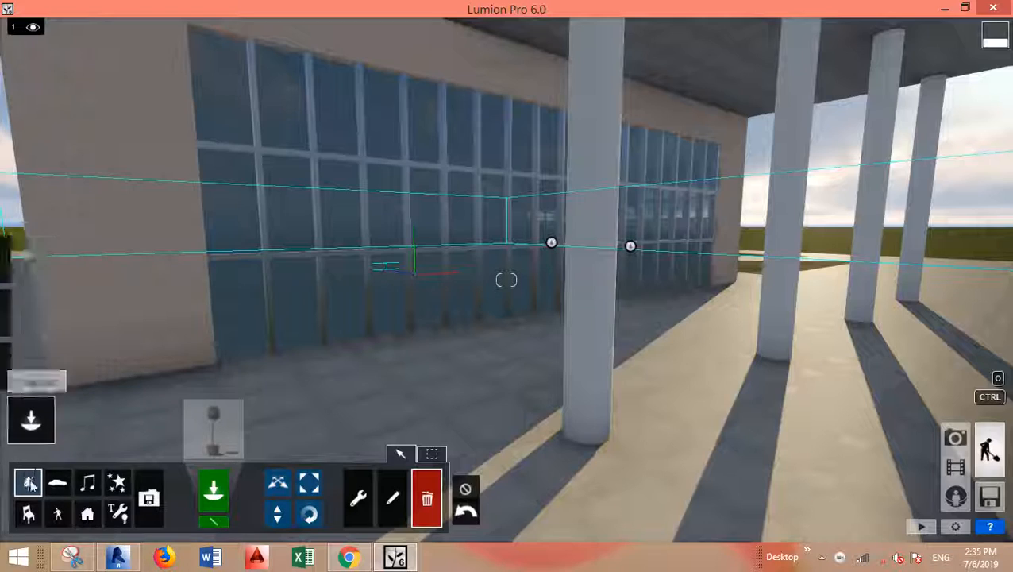
mouse_move(213, 429)
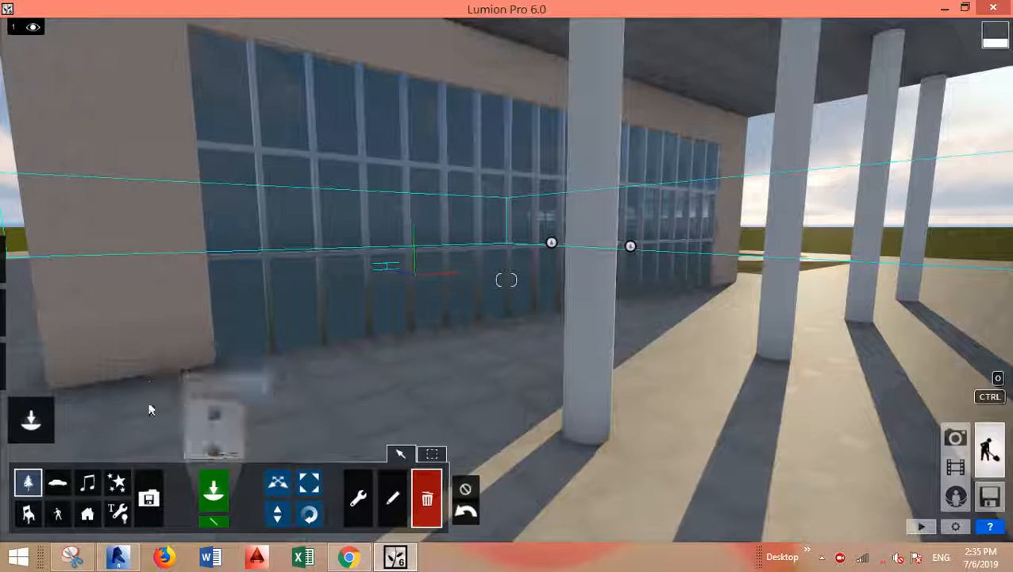
mouse_move(467, 515)
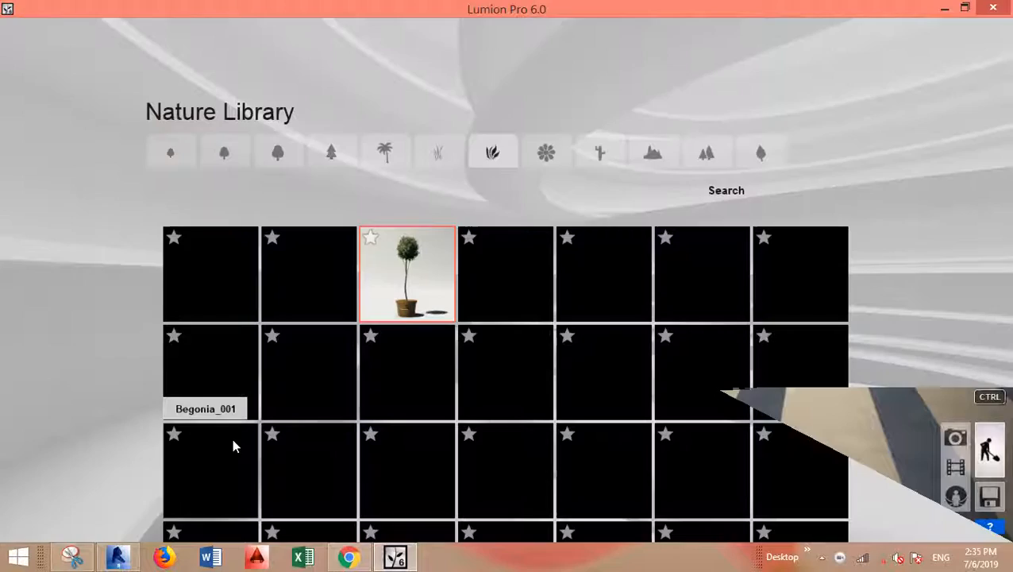
Choose the potted topiary tree from the nature library as the object to place
click(407, 274)
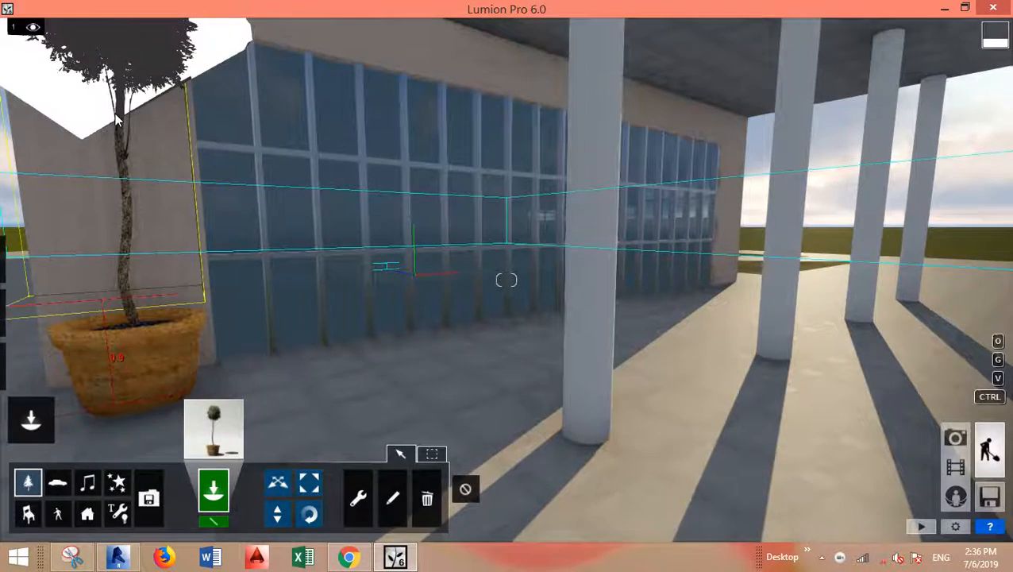
mouse_move(276, 514)
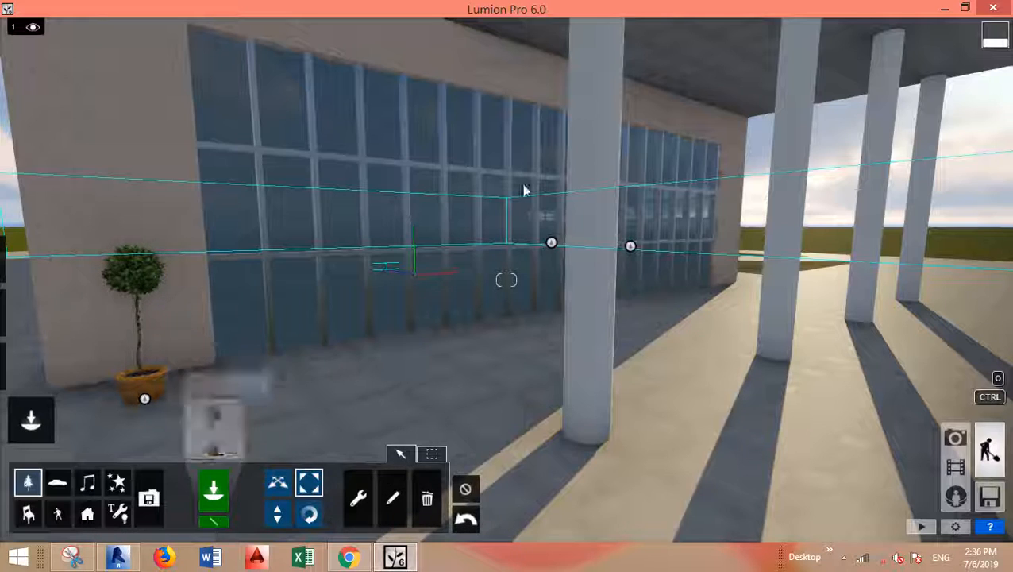
mouse_move(231, 448)
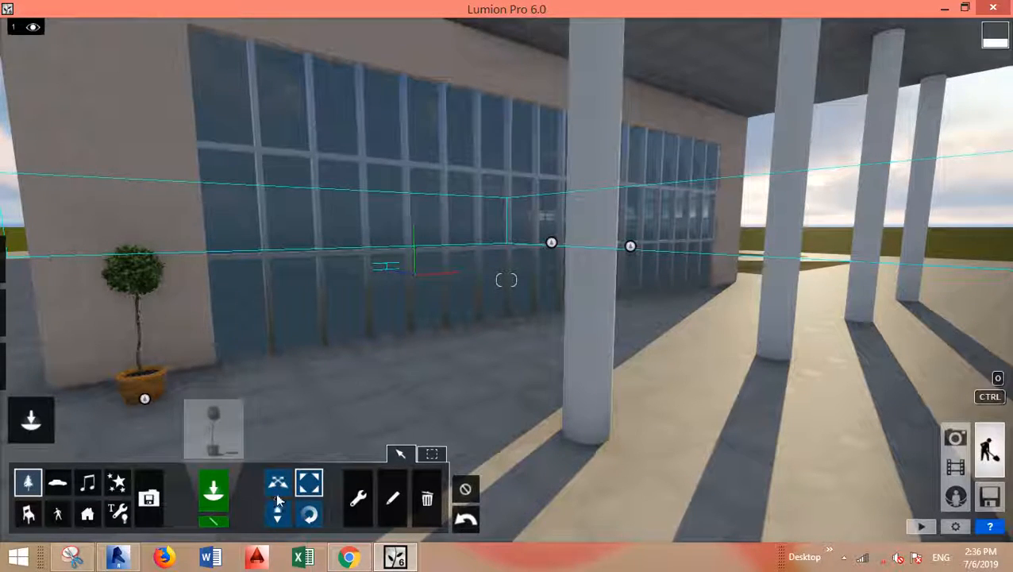
mouse_move(276, 483)
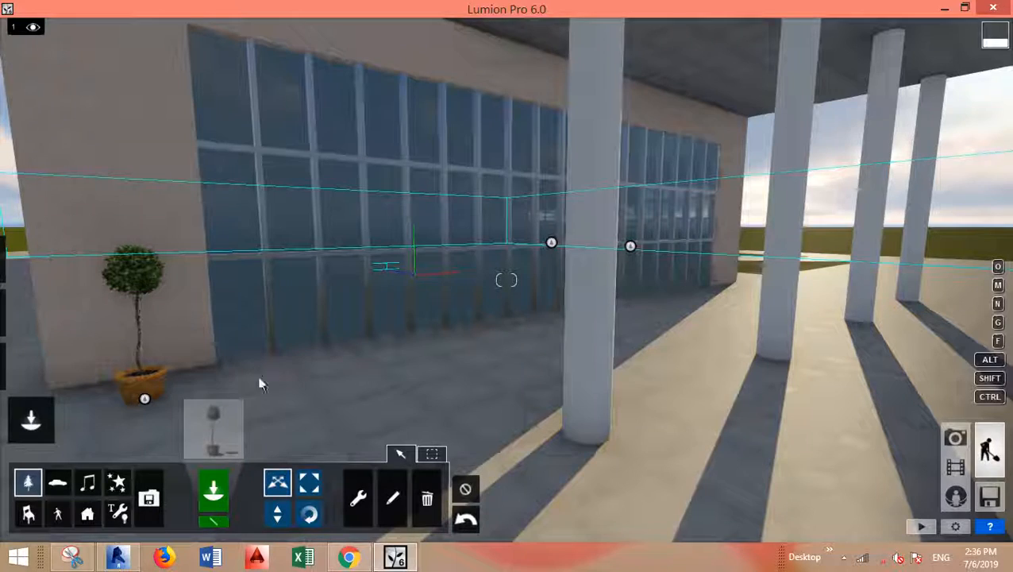
mouse_move(162, 405)
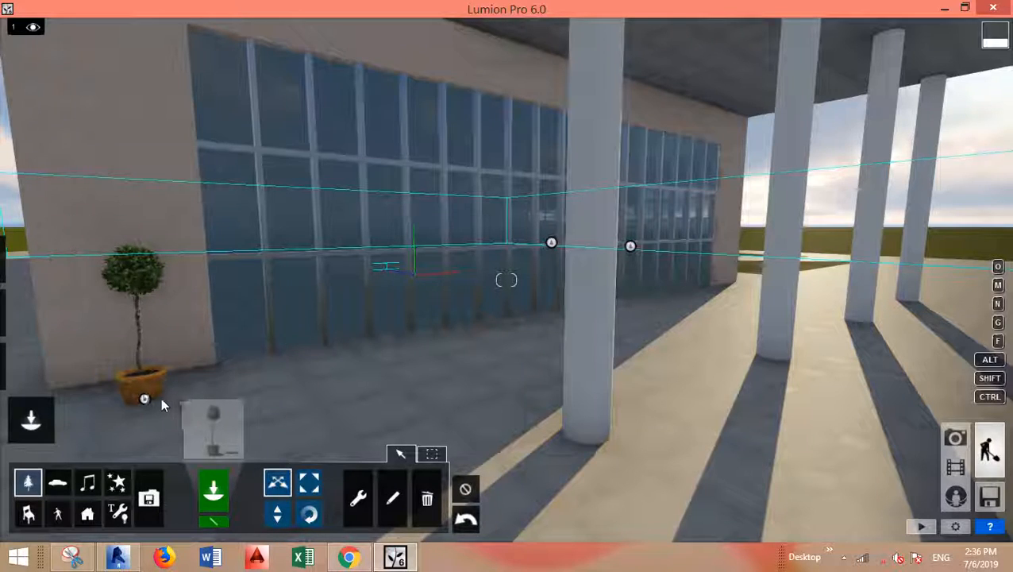
Alt-drag the topiary to the right, leaving a second copy further along the facade
click(144, 399)
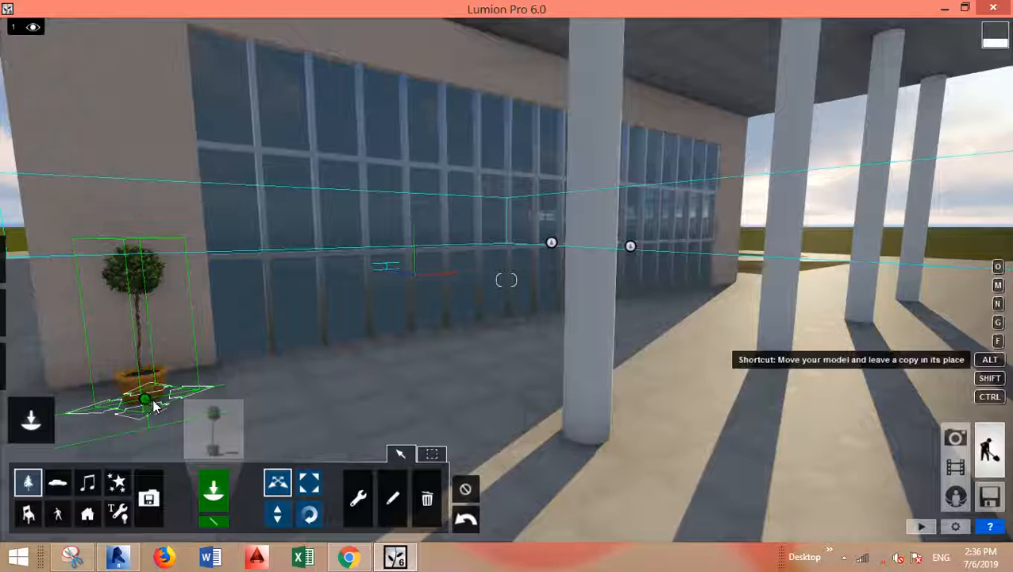
drag(146, 397, 278, 365)
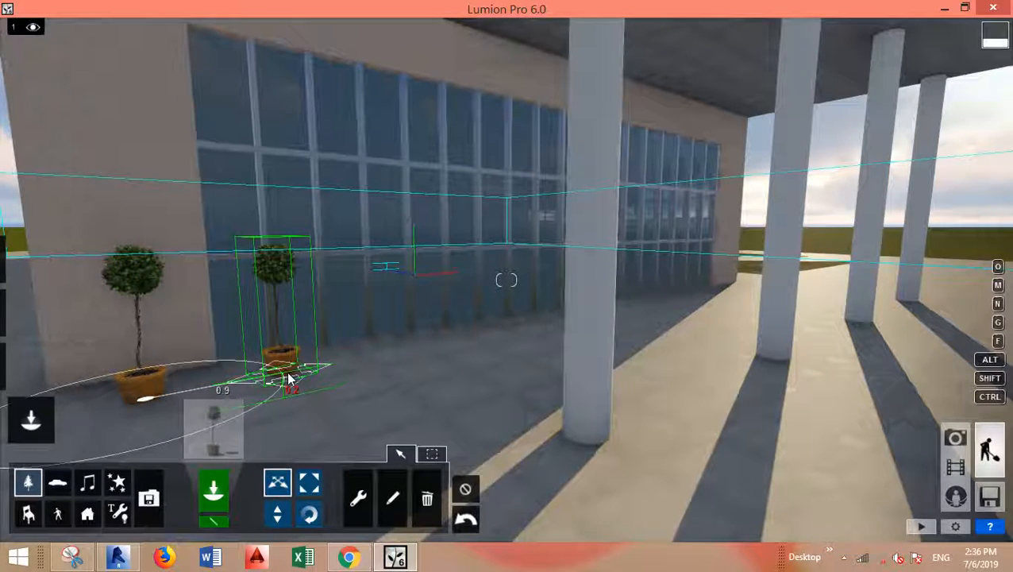